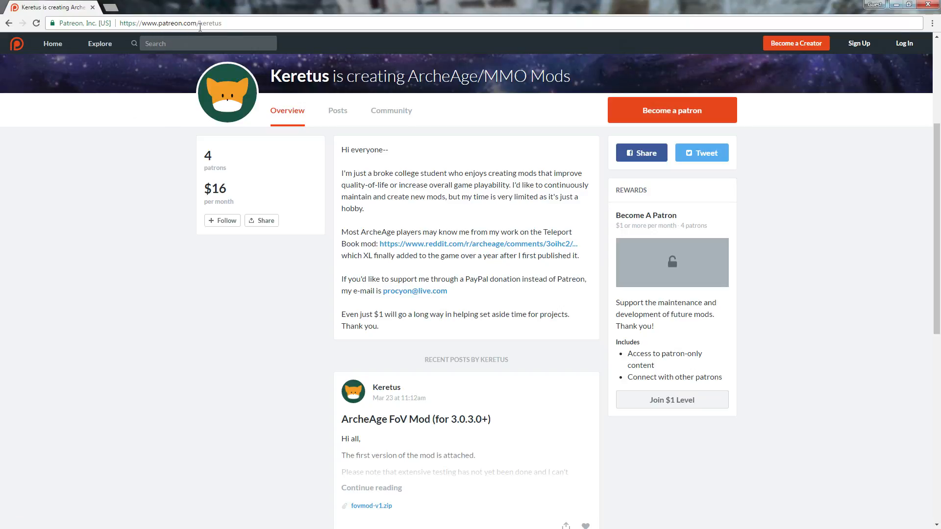
{"action": "mouse_move", "coordinate": [318, 378]}
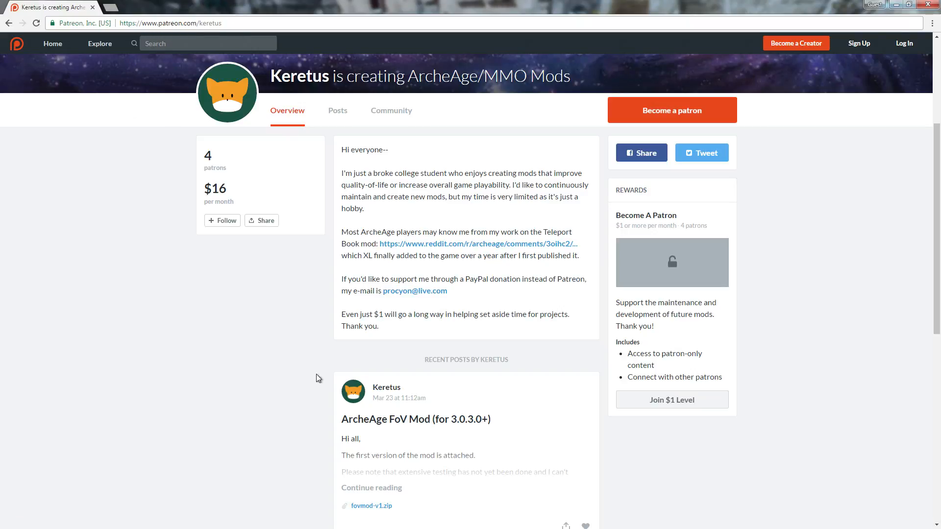
{"action": "mouse_move", "coordinate": [373, 506]}
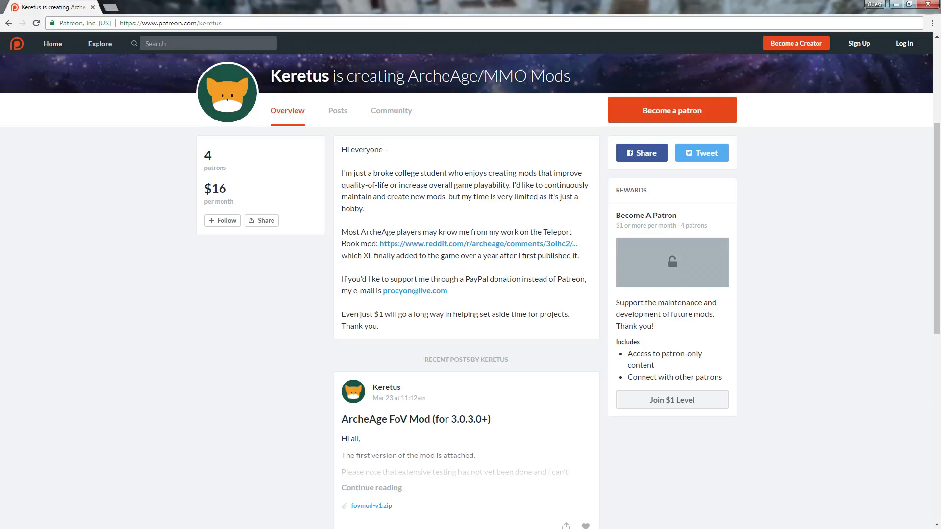
Step: Open the fovmod-v1.zip attachment from the ArcheAge FoV Mod post in WinRAR
{"action": "left_click", "coordinate": [371, 506]}
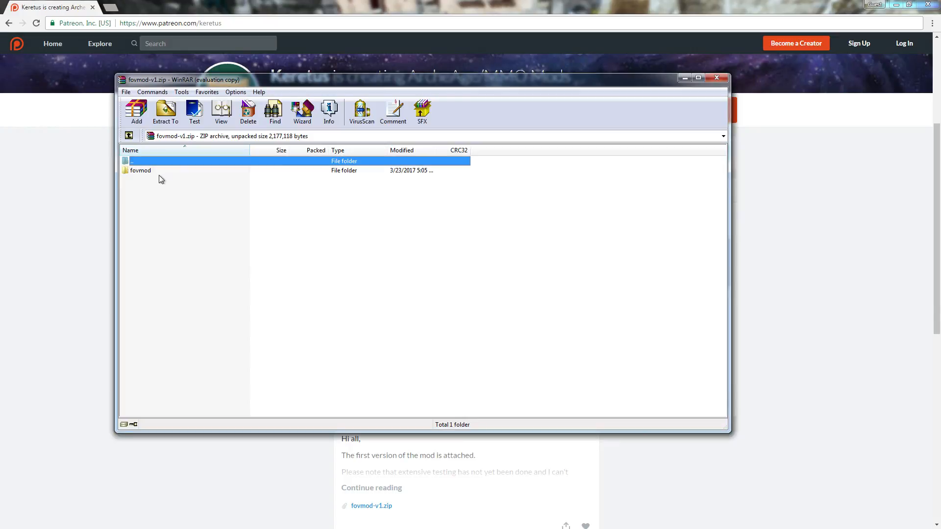
Step: Read readme.txt in the fovmod folder, noting the game_pak location, then close it
{"action": "left_click", "coordinate": [140, 170]}
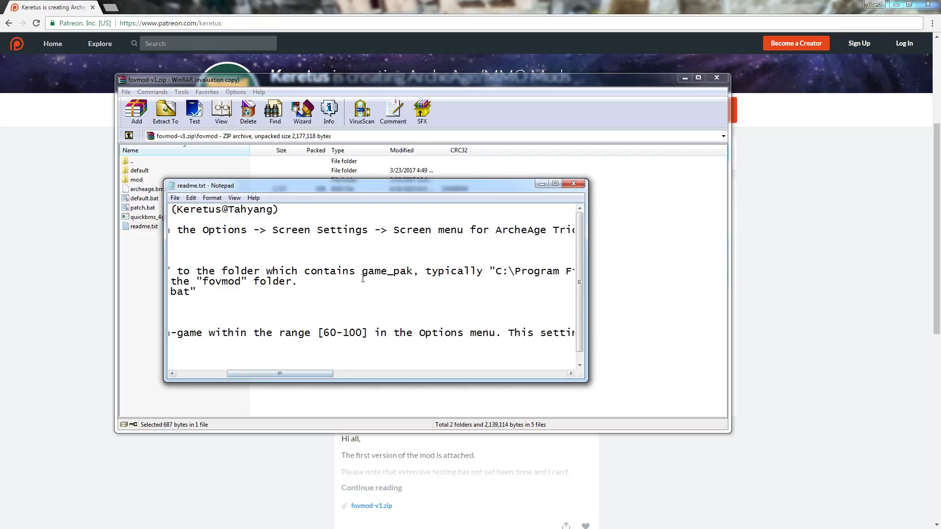
{"action": "double_click", "coordinate": [364, 271]}
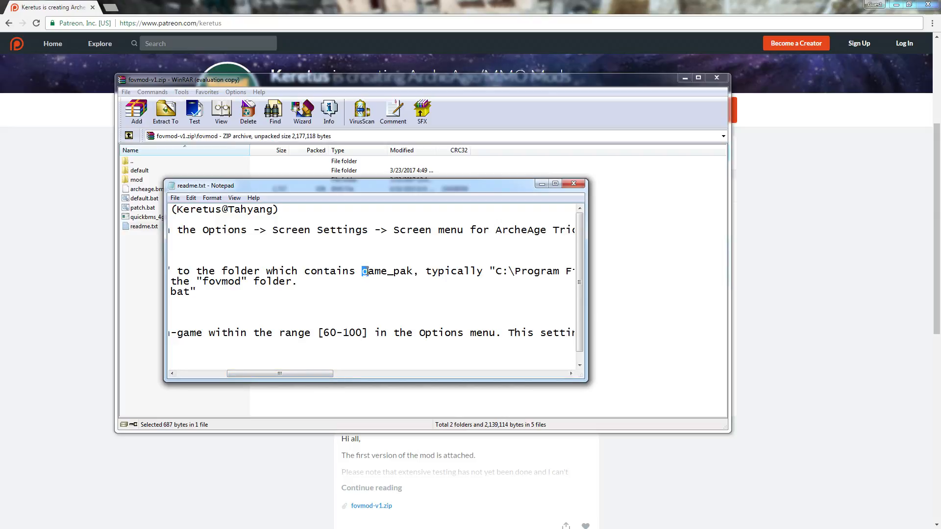
{"action": "double_click", "coordinate": [384, 271]}
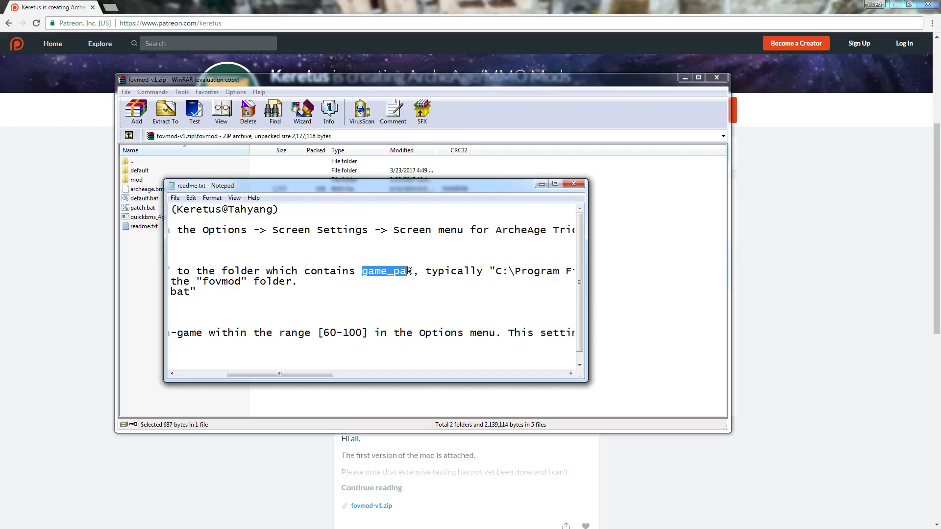
{"action": "left_click", "coordinate": [573, 184]}
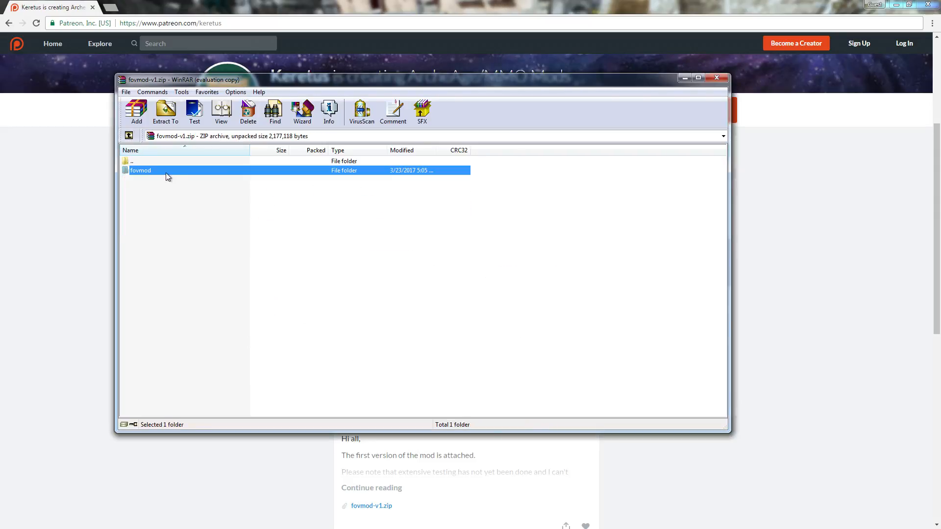
{"action": "mouse_move", "coordinate": [202, 178]}
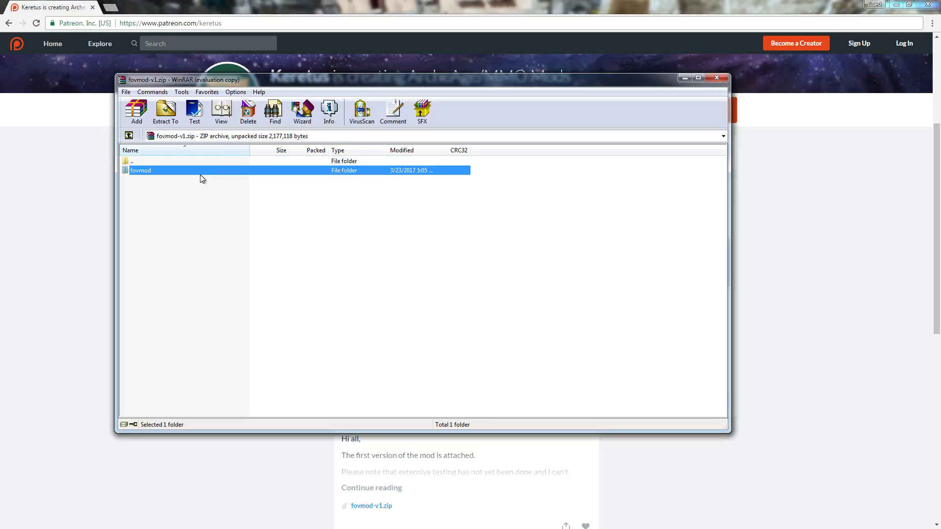
{"action": "mouse_move", "coordinate": [251, 234]}
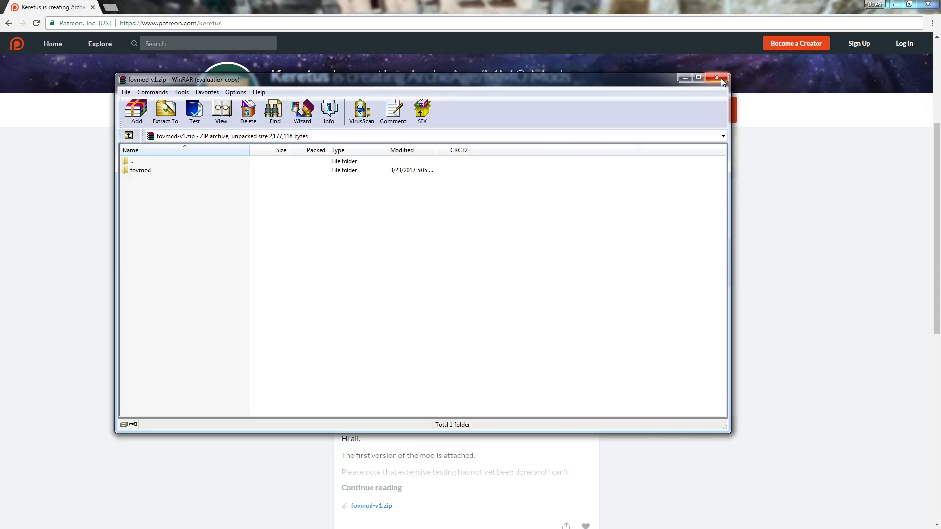
{"action": "mouse_move", "coordinate": [718, 78]}
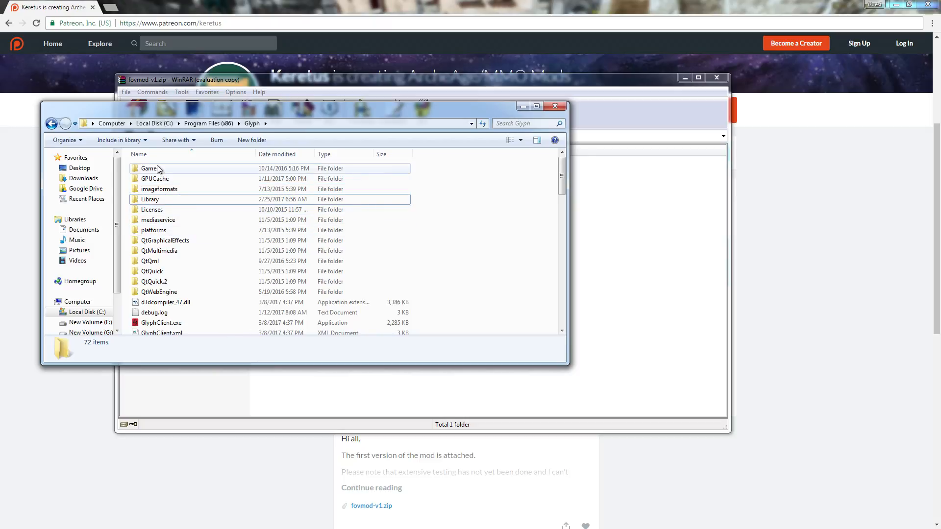
Step: Browse Glyph's Games\ArcheAge folders, then return to Program Files (x86)
{"action": "left_click", "coordinate": [149, 168]}
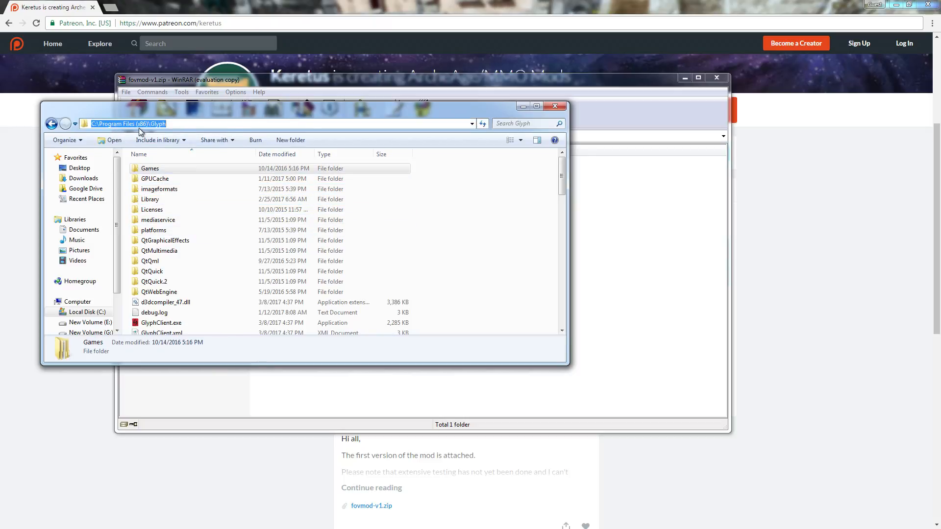
{"action": "double_click", "coordinate": [149, 168]}
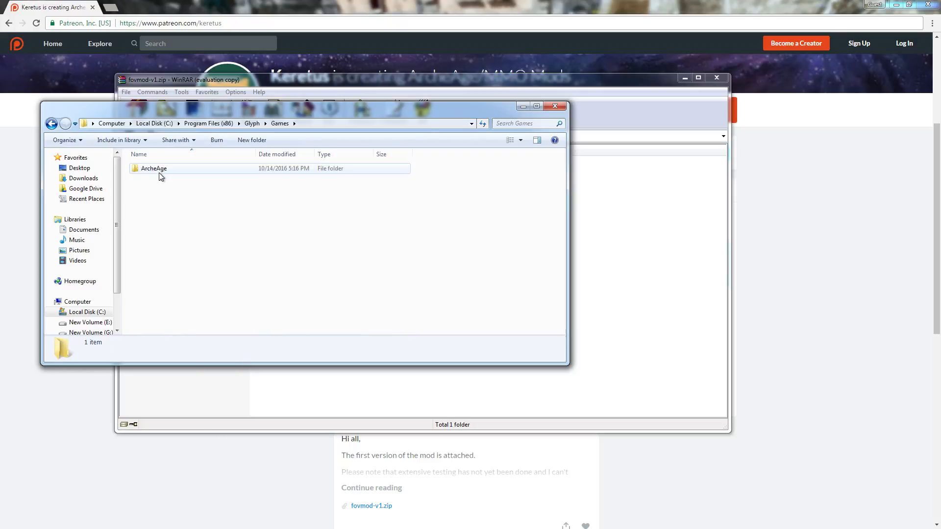
{"action": "double_click", "coordinate": [154, 167]}
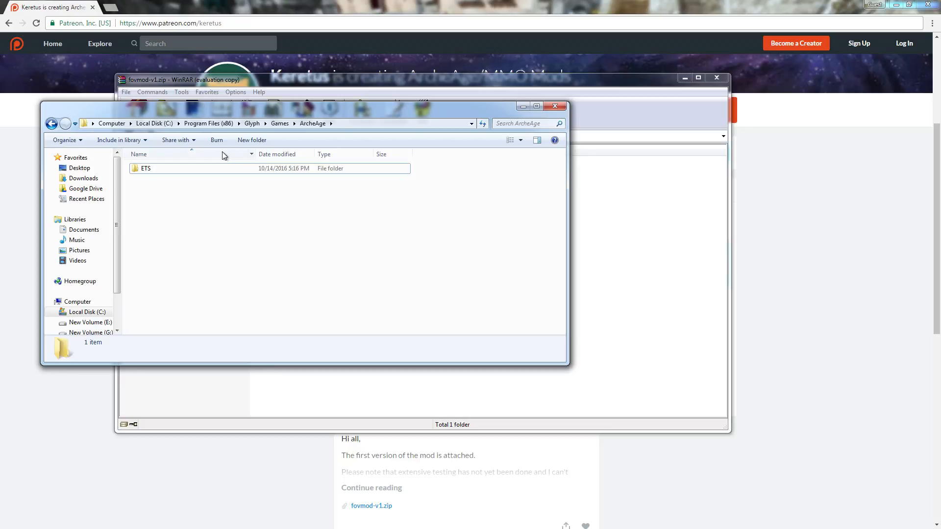
{"action": "left_click", "coordinate": [208, 124]}
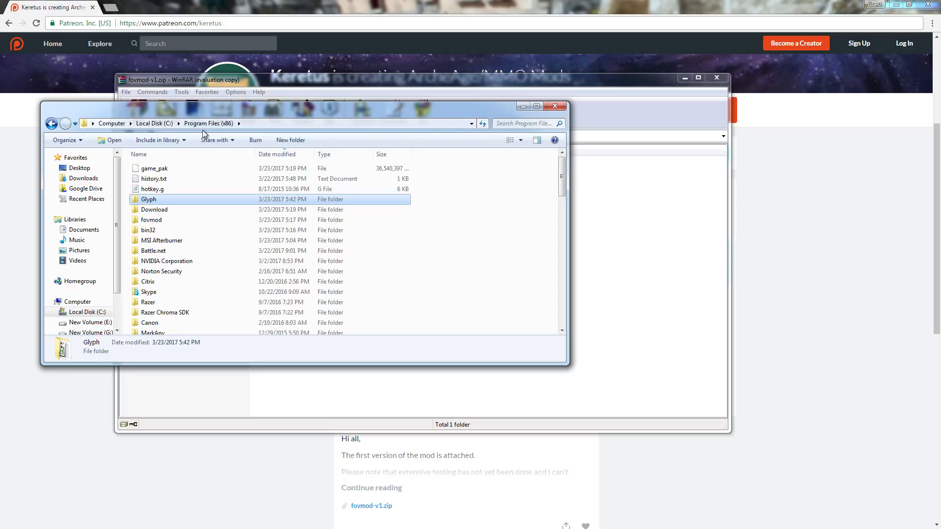
Step: Run patch.bat from the fovmod folder placed beside game_pak
{"action": "left_click", "coordinate": [154, 167]}
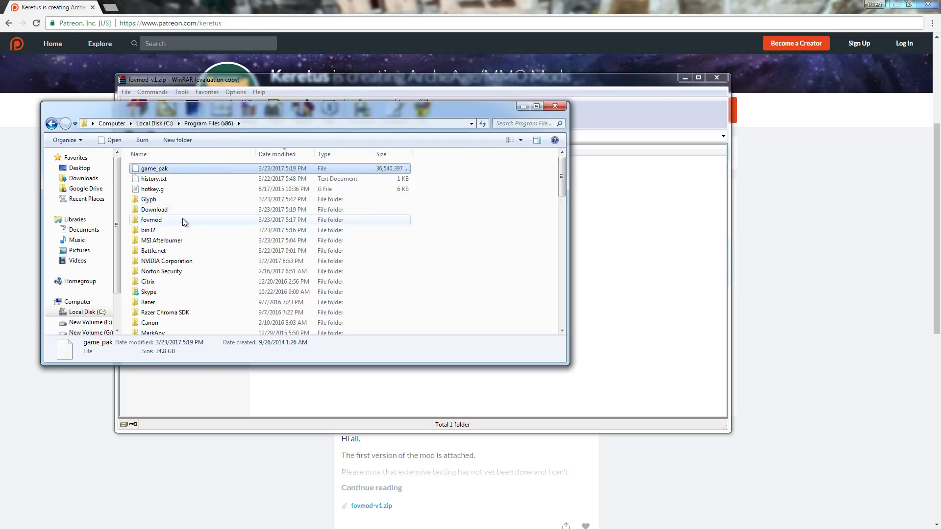
{"action": "left_click", "coordinate": [151, 220]}
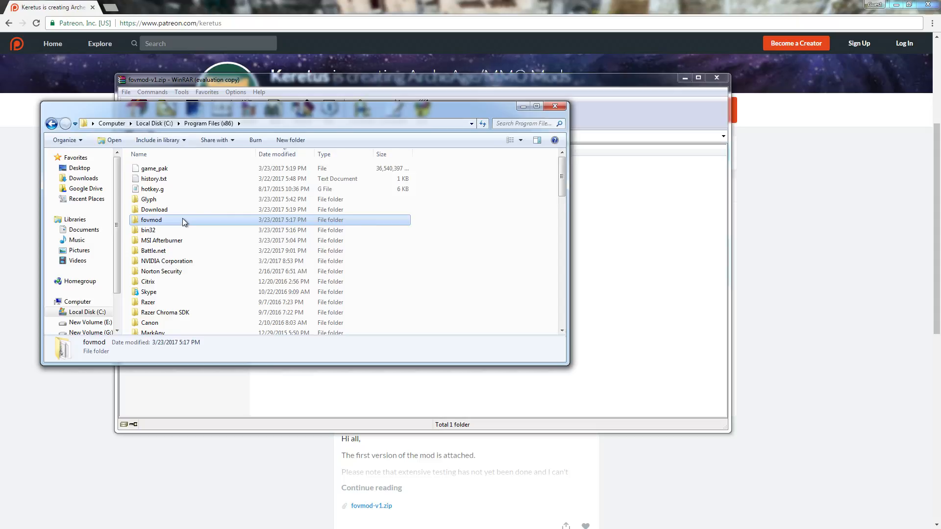
{"action": "double_click", "coordinate": [152, 219]}
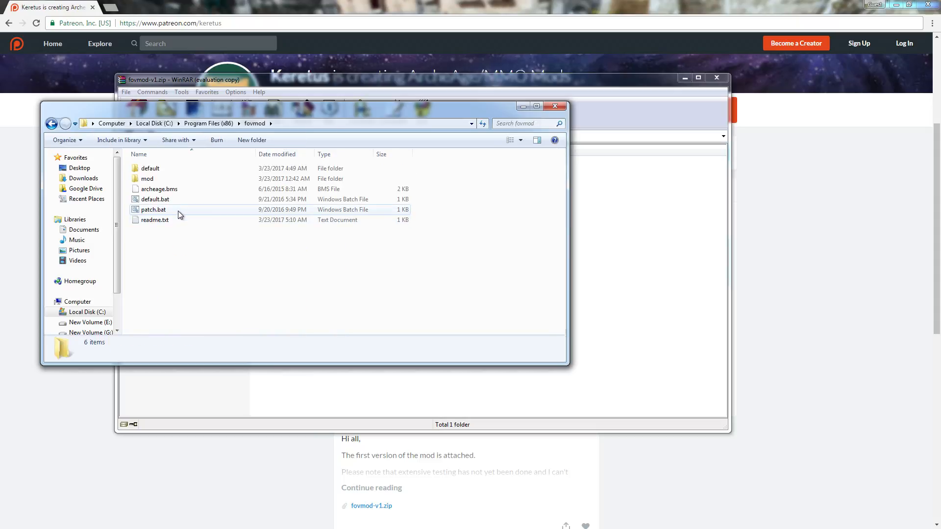
{"action": "left_click", "coordinate": [153, 210]}
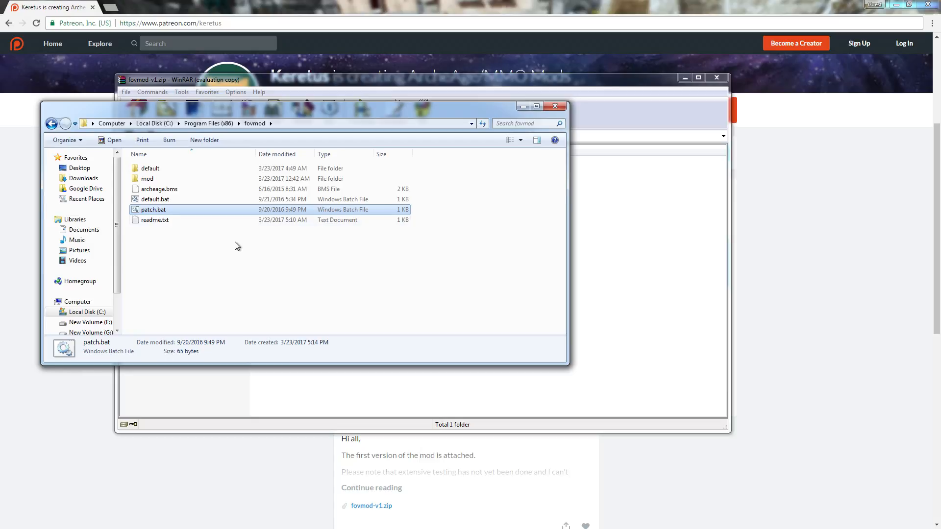
{"action": "mouse_move", "coordinate": [52, 123]}
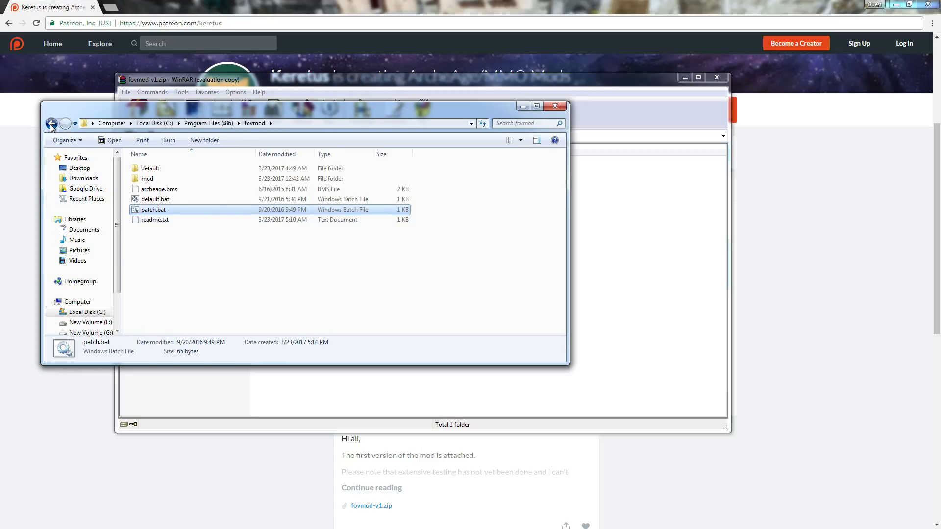
Step: Return to Program Files (x86) and close the Explorer window
{"action": "left_click", "coordinate": [52, 123]}
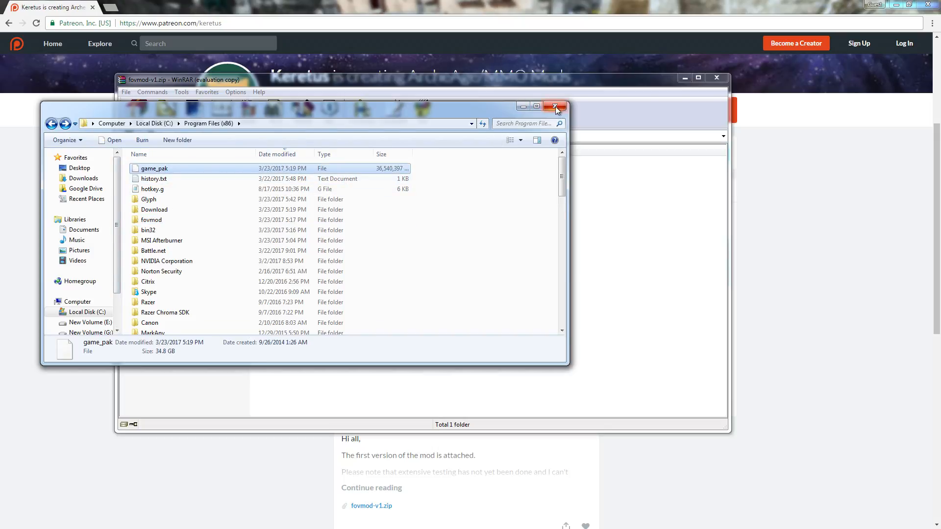
{"action": "mouse_move", "coordinate": [555, 106]}
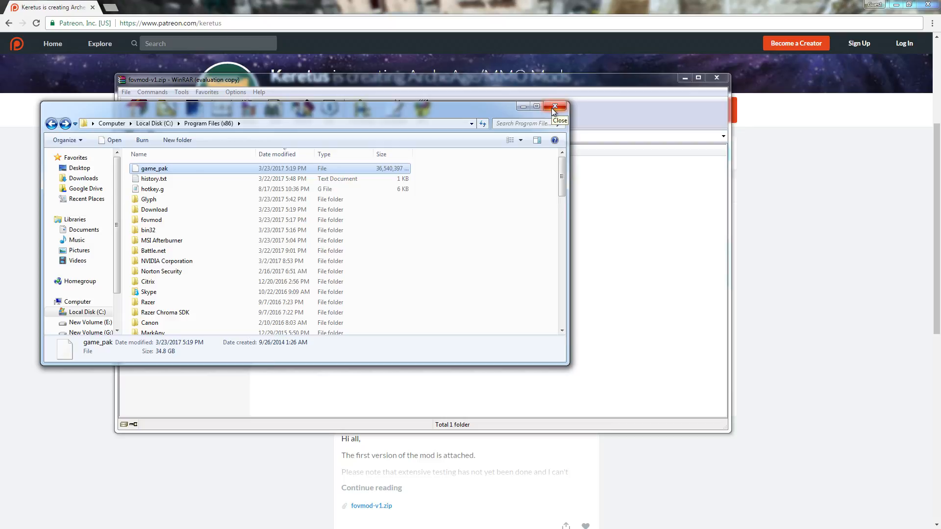
{"action": "left_click", "coordinate": [554, 106]}
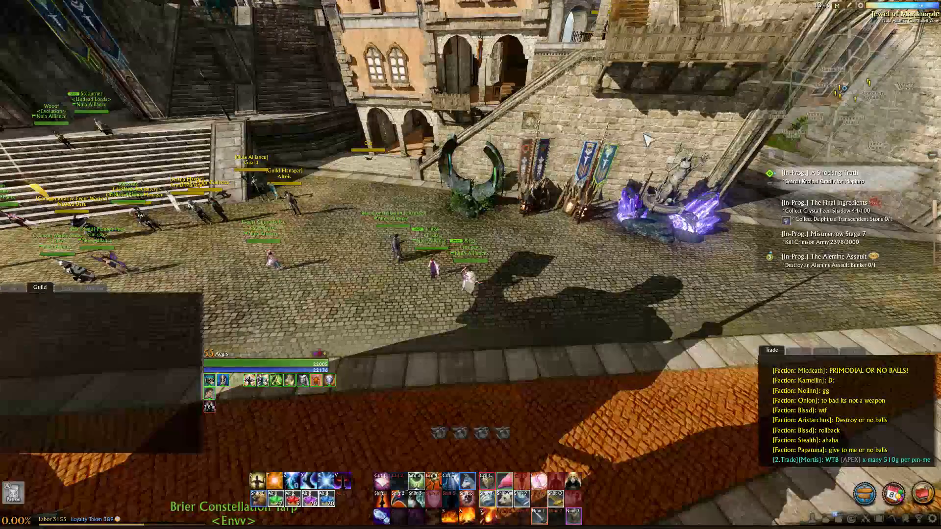
Step: Lower ArcheAge's Field of View slider from 100 to 60 and apply it
{"action": "key", "text": "Escape"}
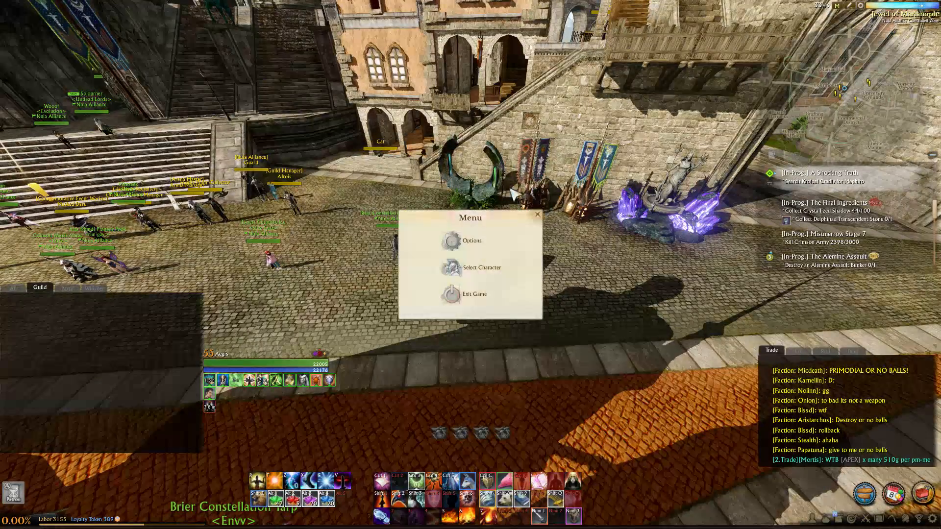
{"action": "left_click", "coordinate": [472, 241]}
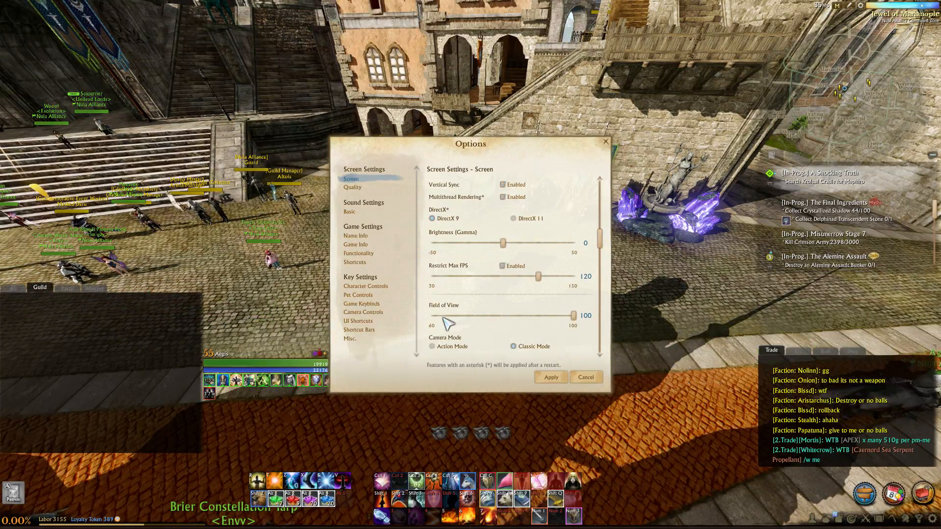
{"action": "left_click_drag", "start_coordinate": [579, 314], "coordinate": [432, 315]}
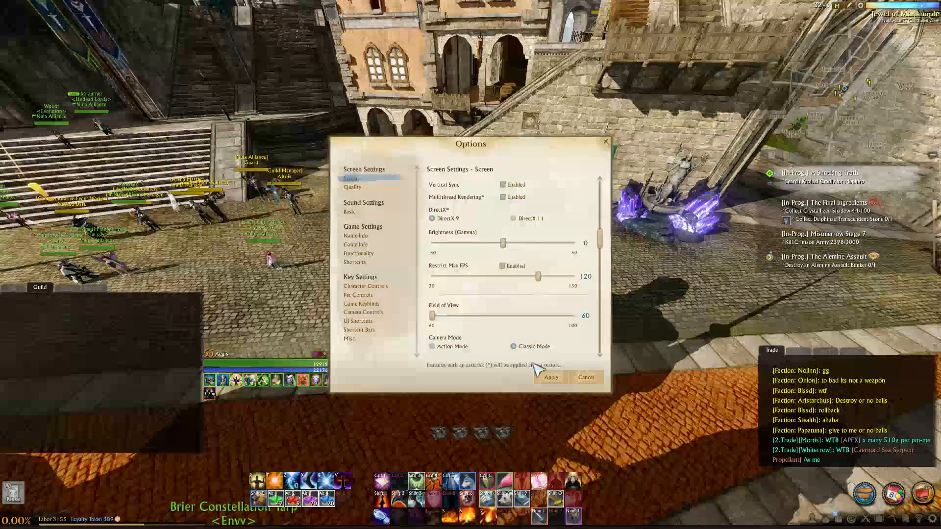
{"action": "left_click", "coordinate": [586, 377]}
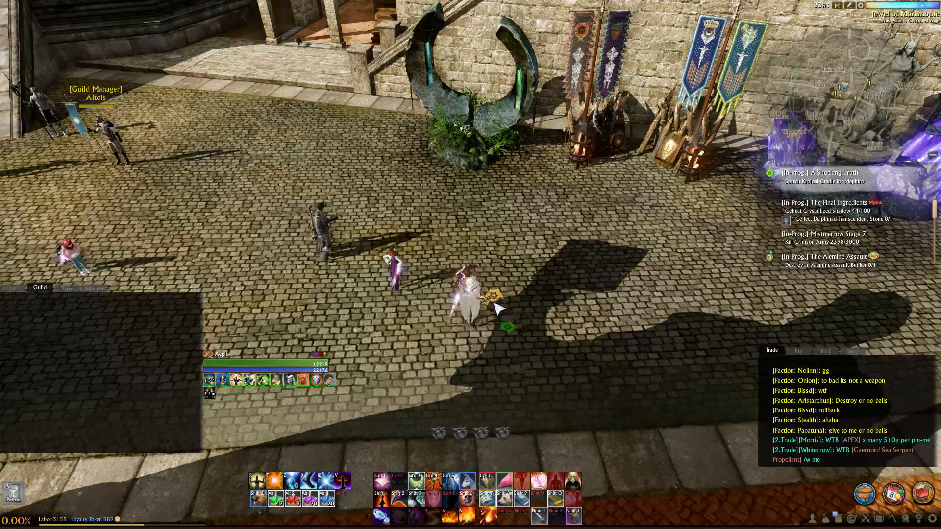
Step: Reopen Options and confirm the Field of View still reads 60
{"action": "key", "text": "Escape"}
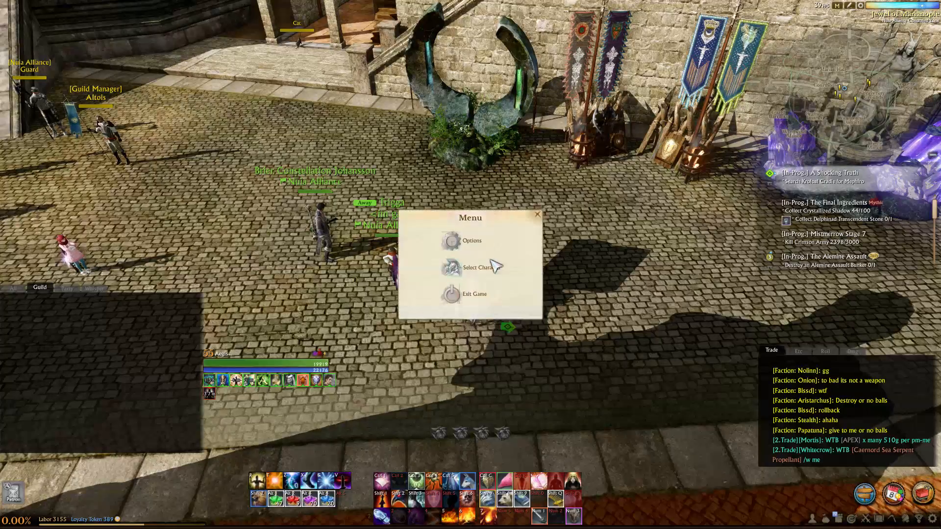
{"action": "left_click", "coordinate": [471, 242]}
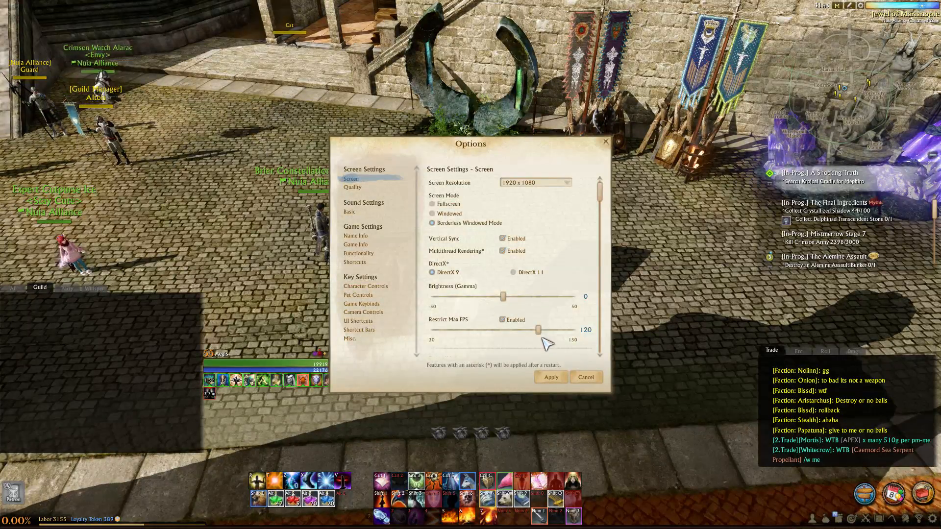
{"action": "scroll", "scroll_direction": "down", "scroll_amount": 3}
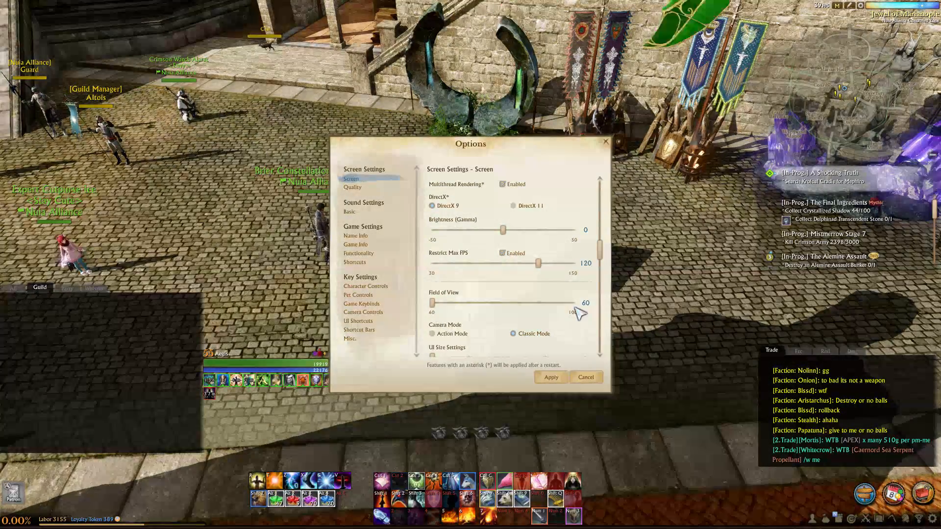